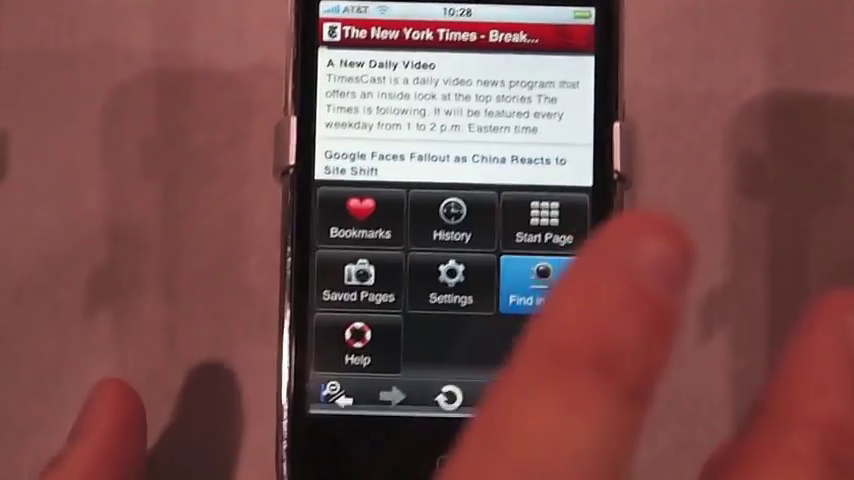
Open the New York Times 'Behind the Wheel' article from the front page.
left_click(529, 290)
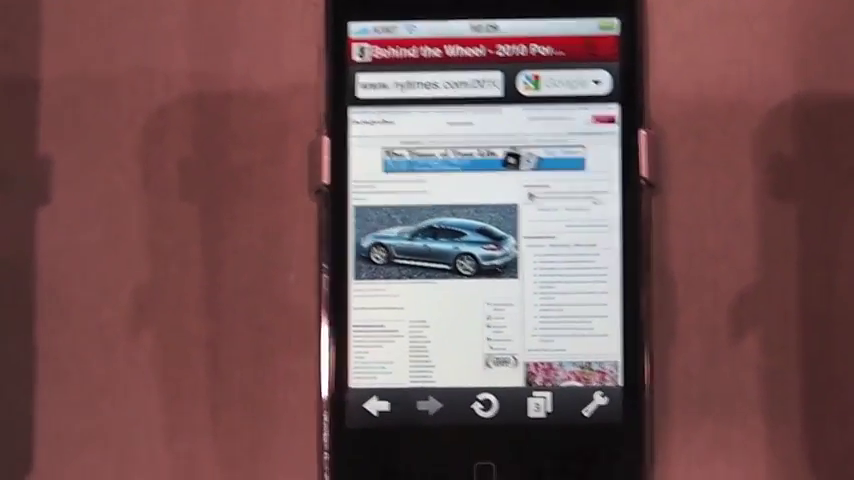
Preview the three open tabs, then open the tools menu over the Porsche article.
left_click(541, 406)
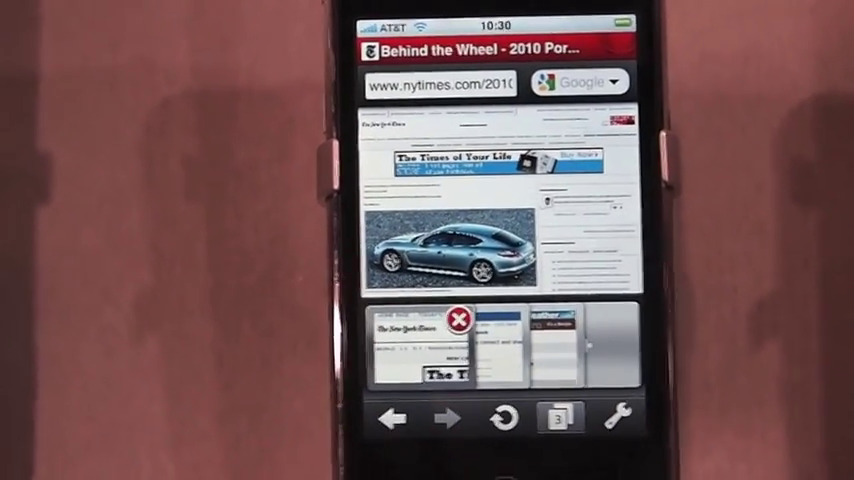
left_click(617, 420)
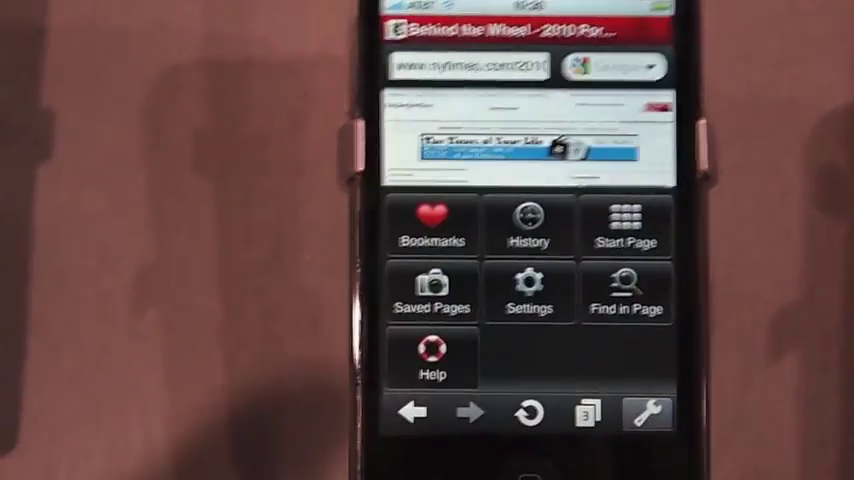